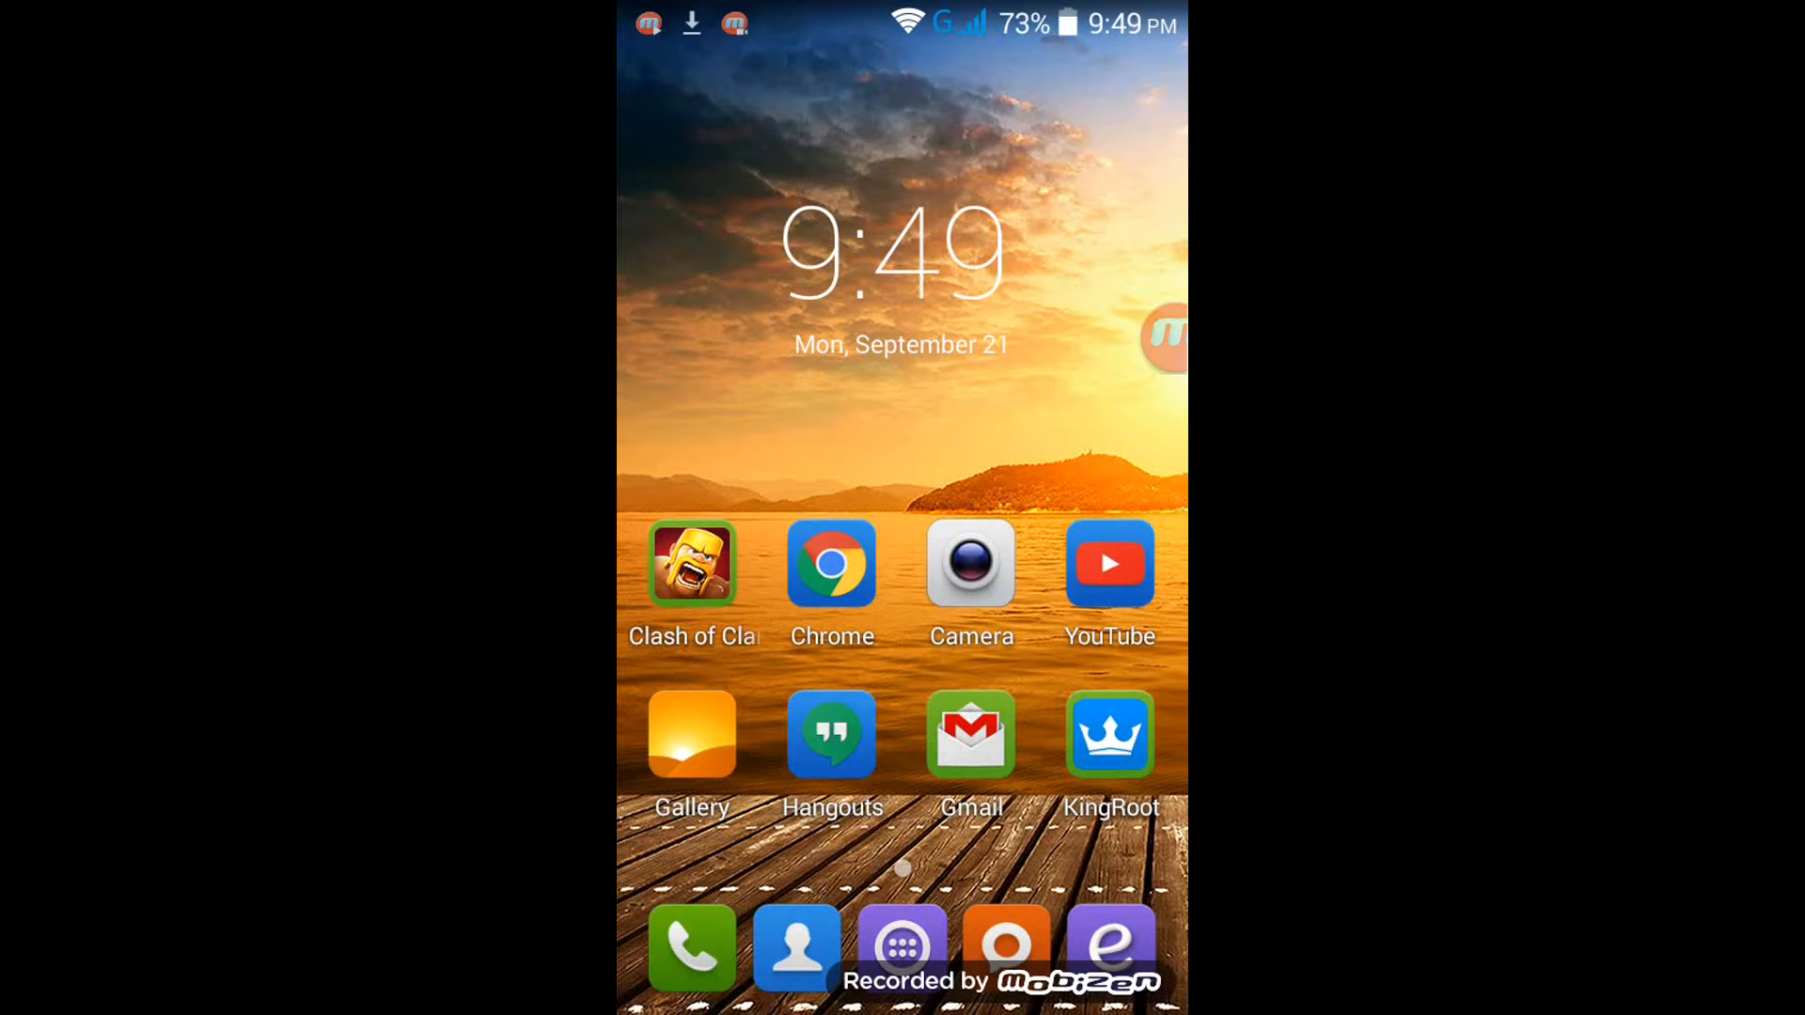
Step: Launch Chrome and switch from the 'aptoide apk' Google results tab to the Aptoide installer tab
left_click(1166, 337)
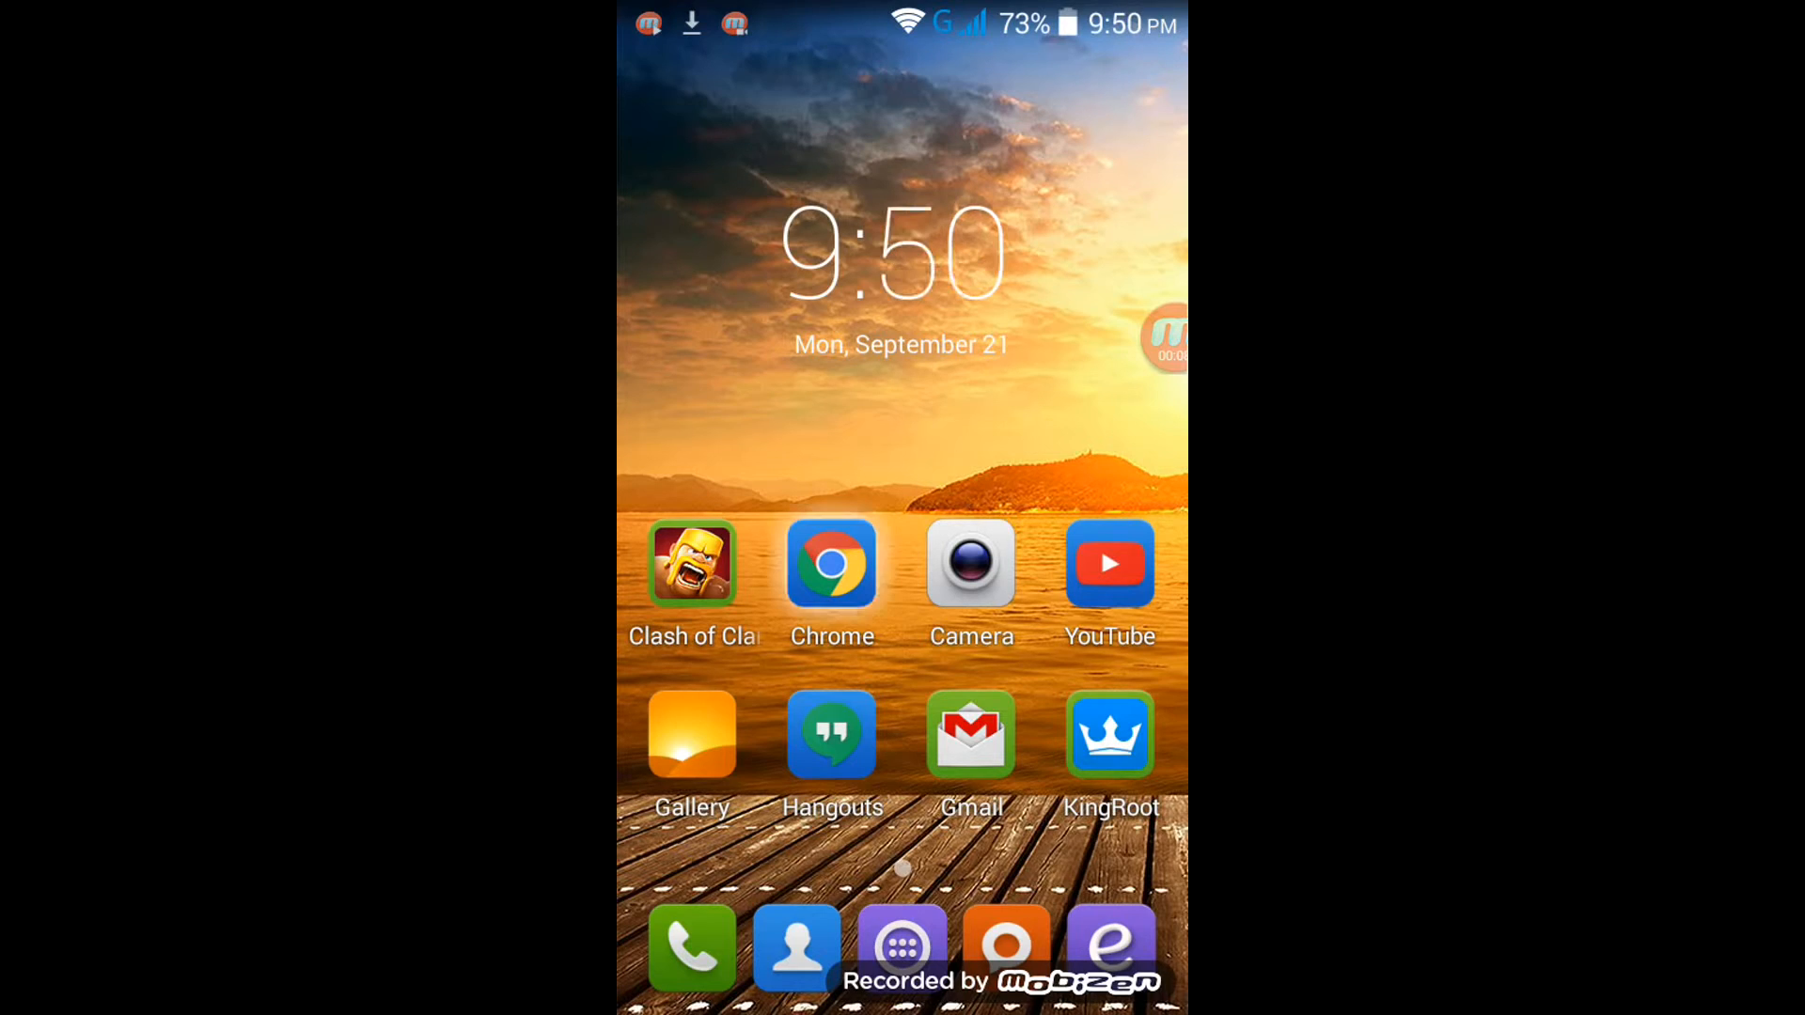
left_click(831, 564)
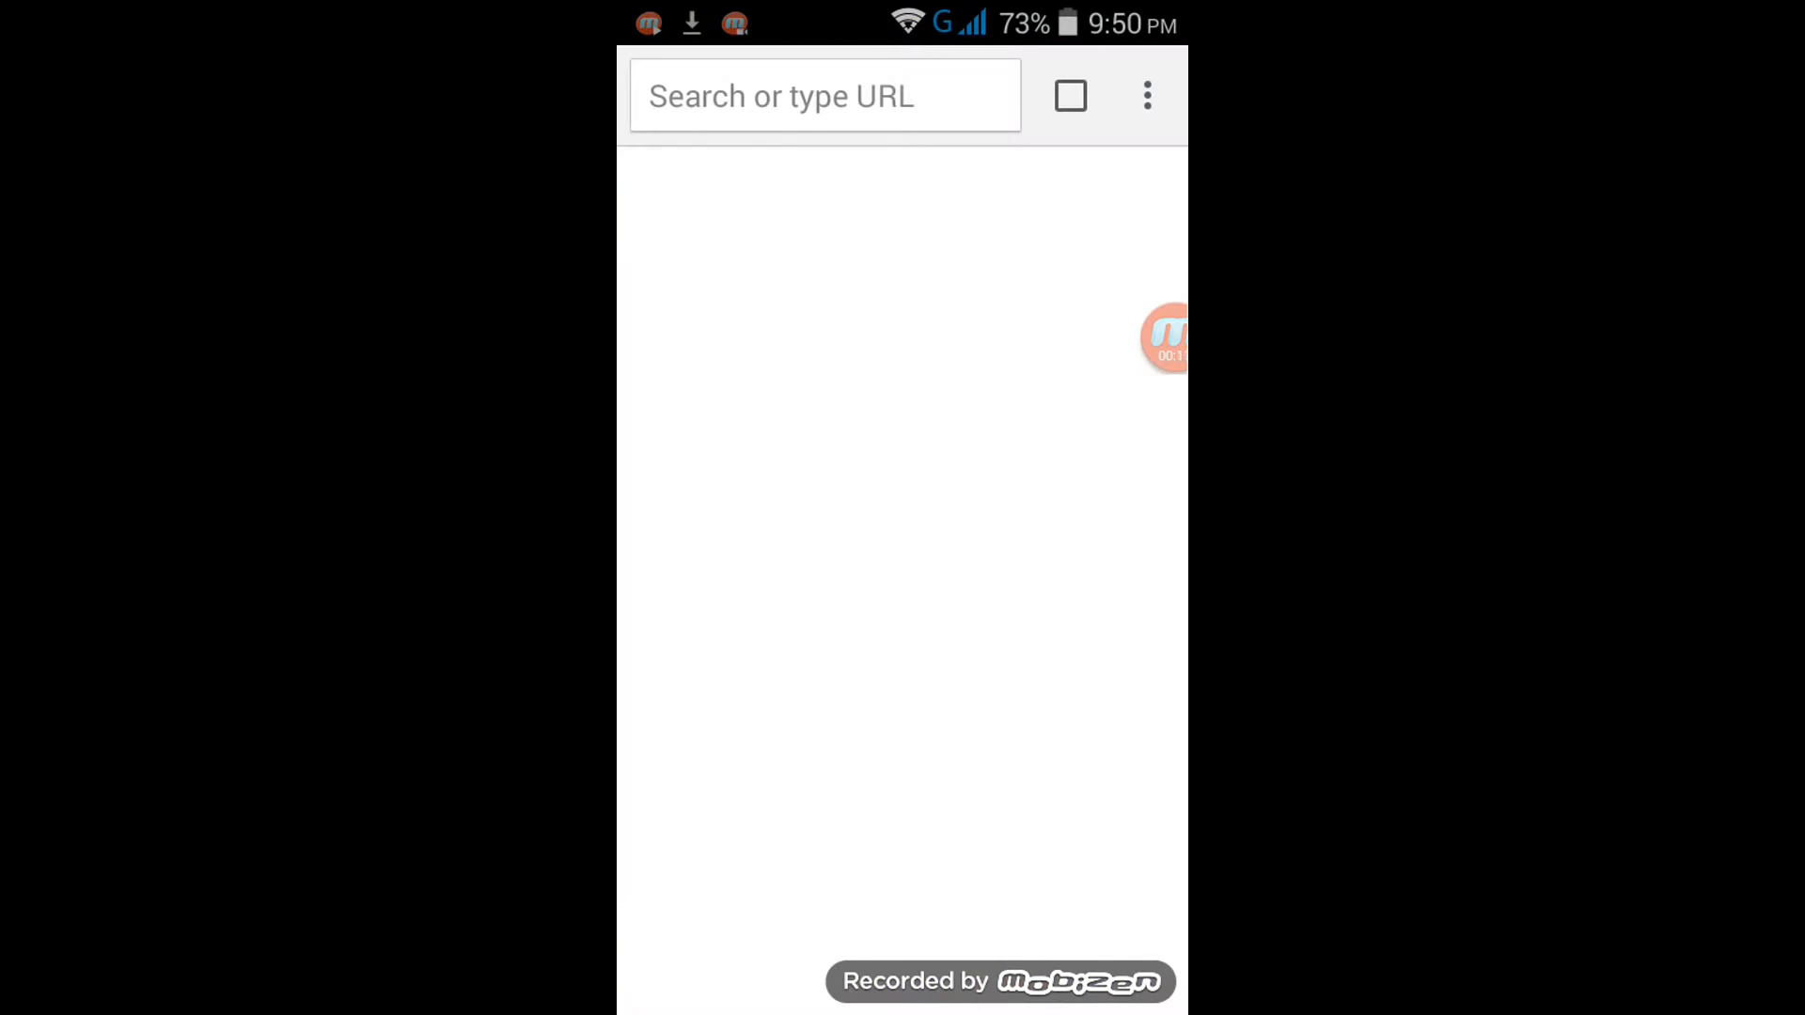
left_click(1068, 96)
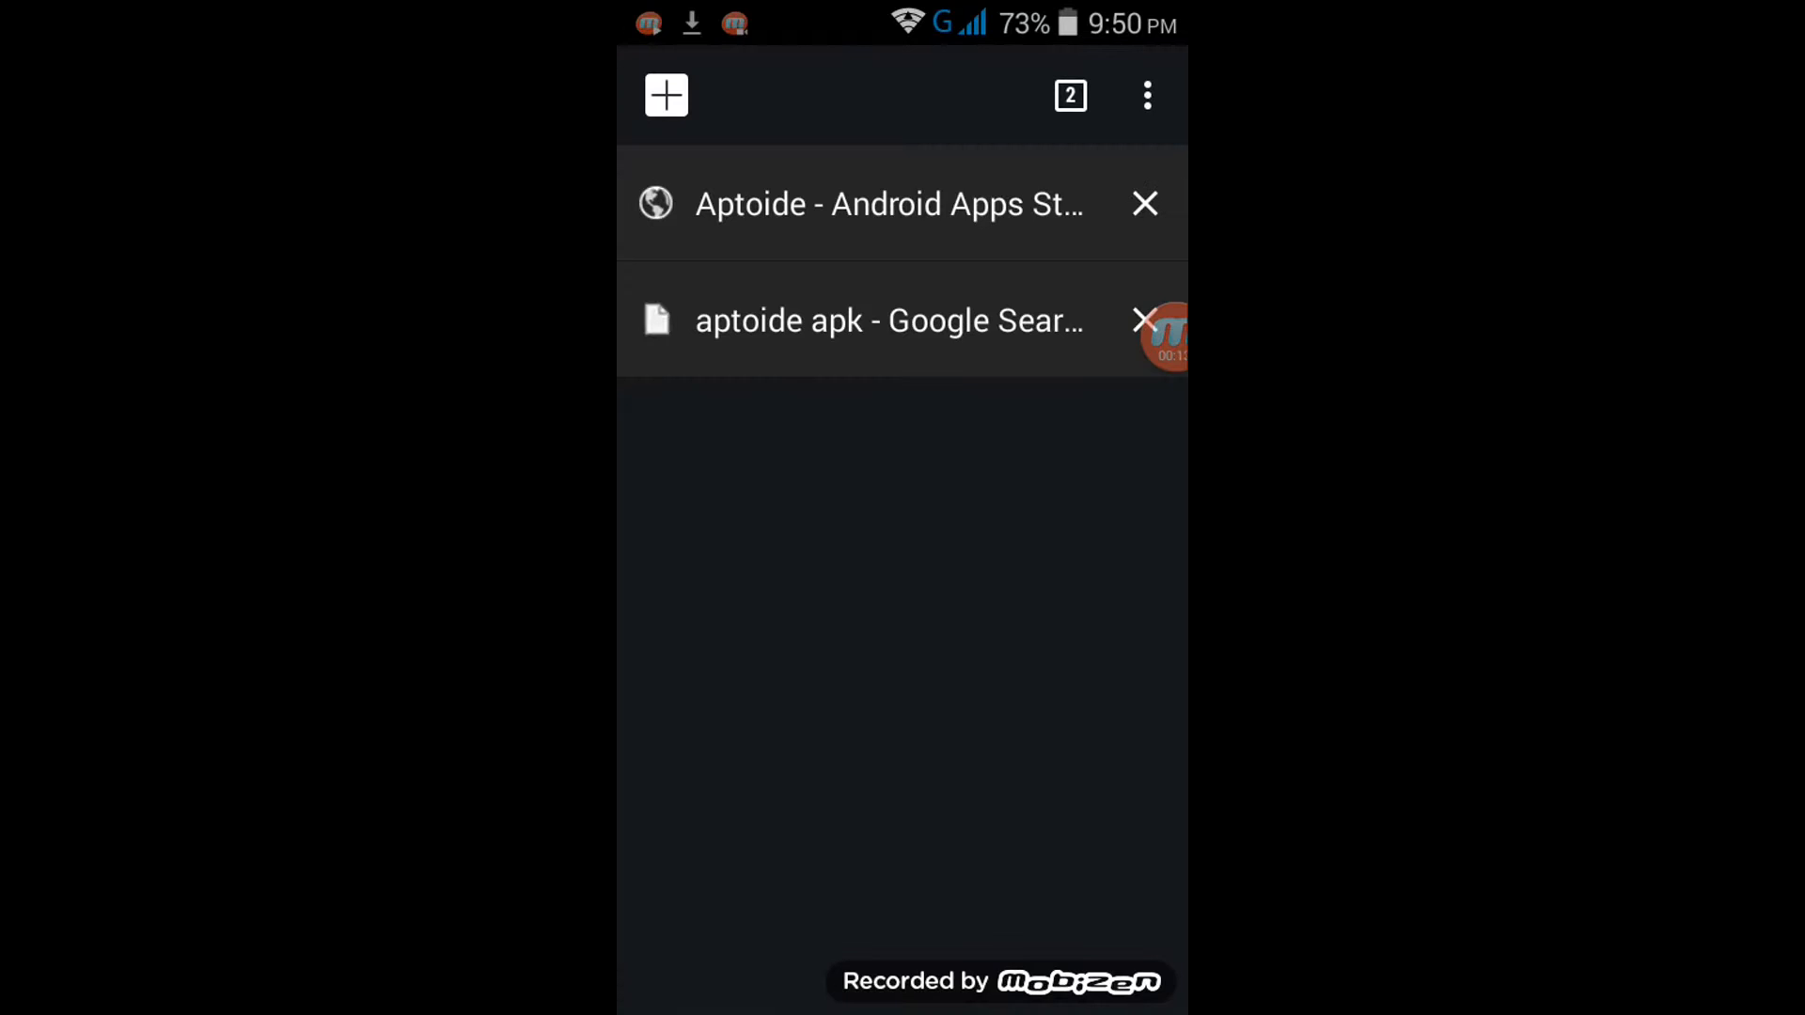
left_click(889, 319)
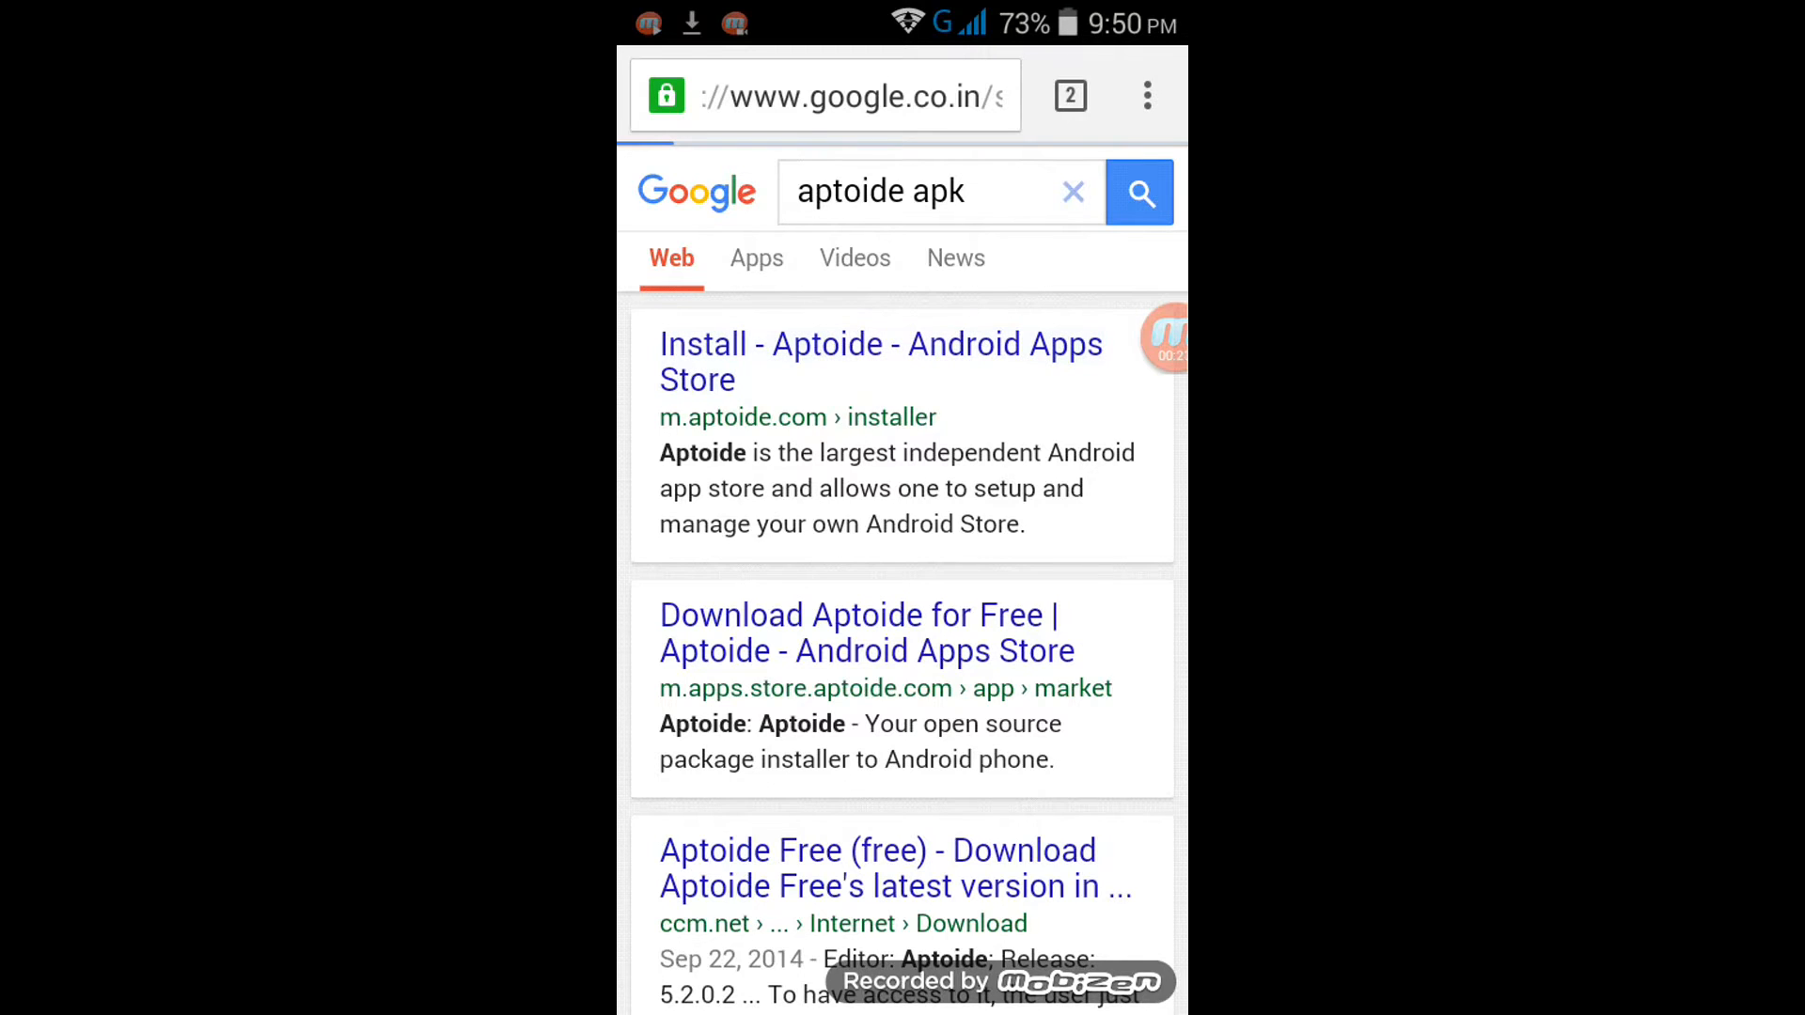
left_click(1068, 96)
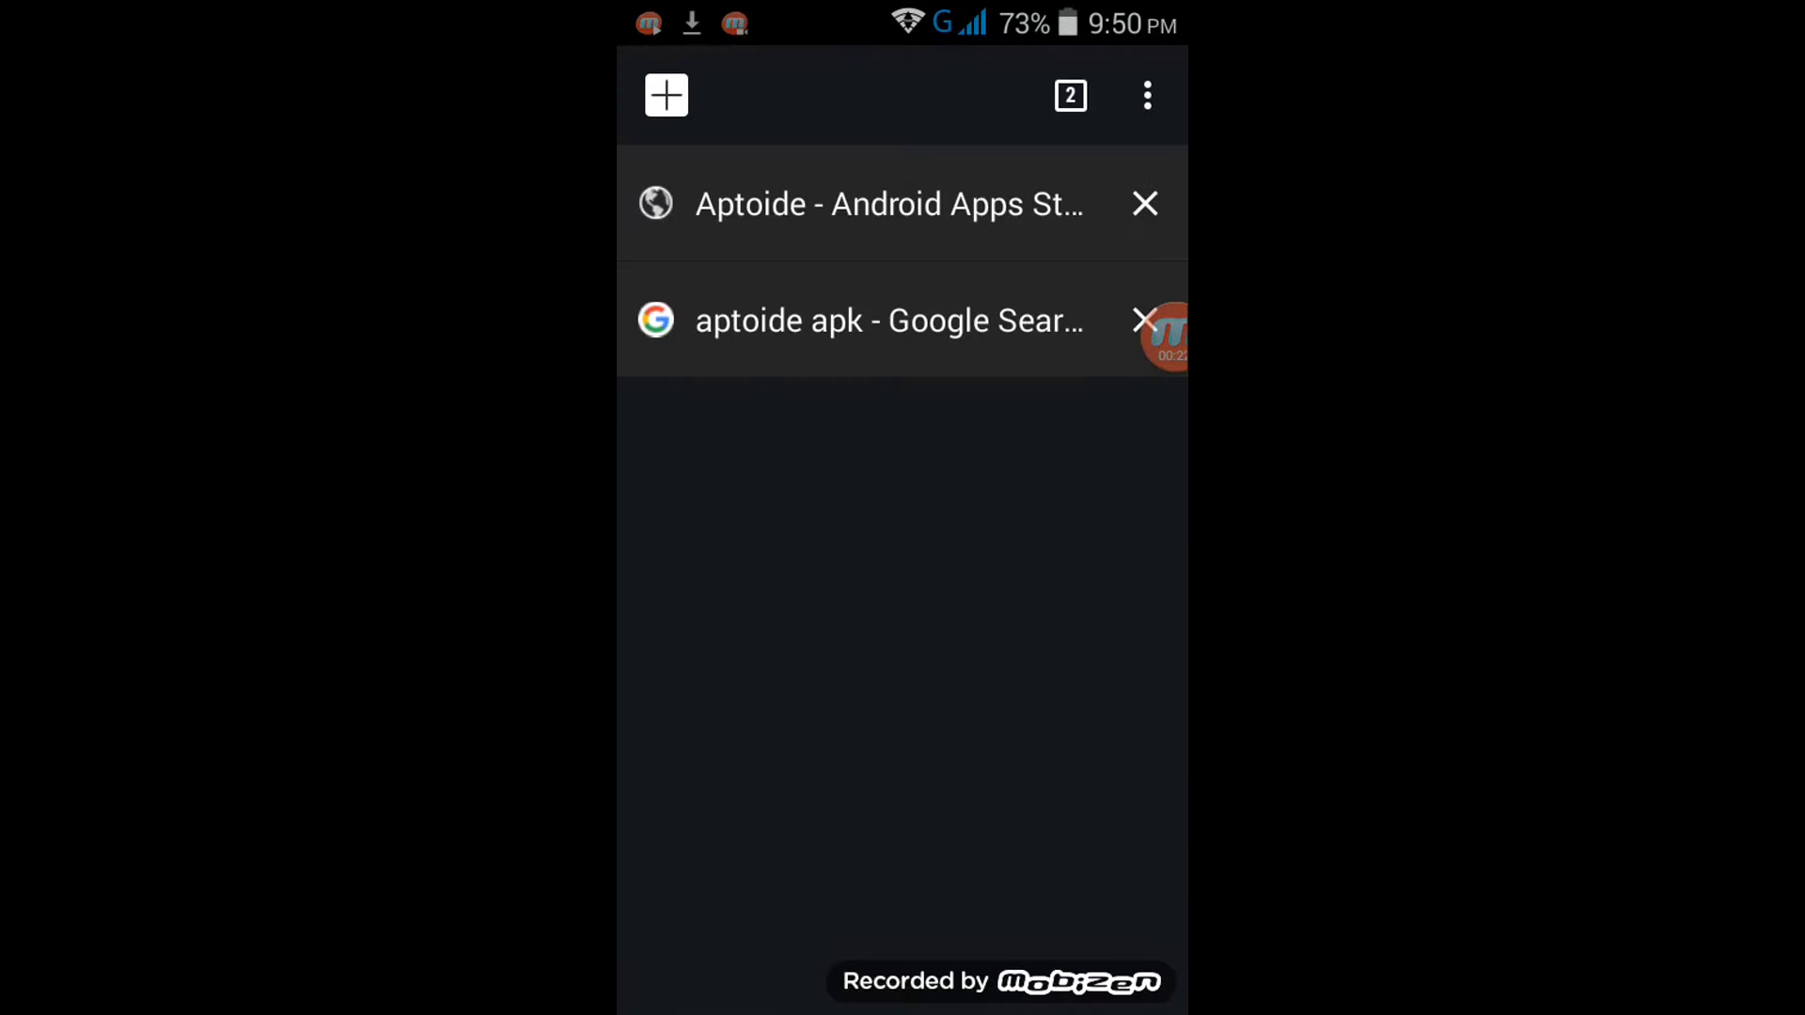
left_click(890, 203)
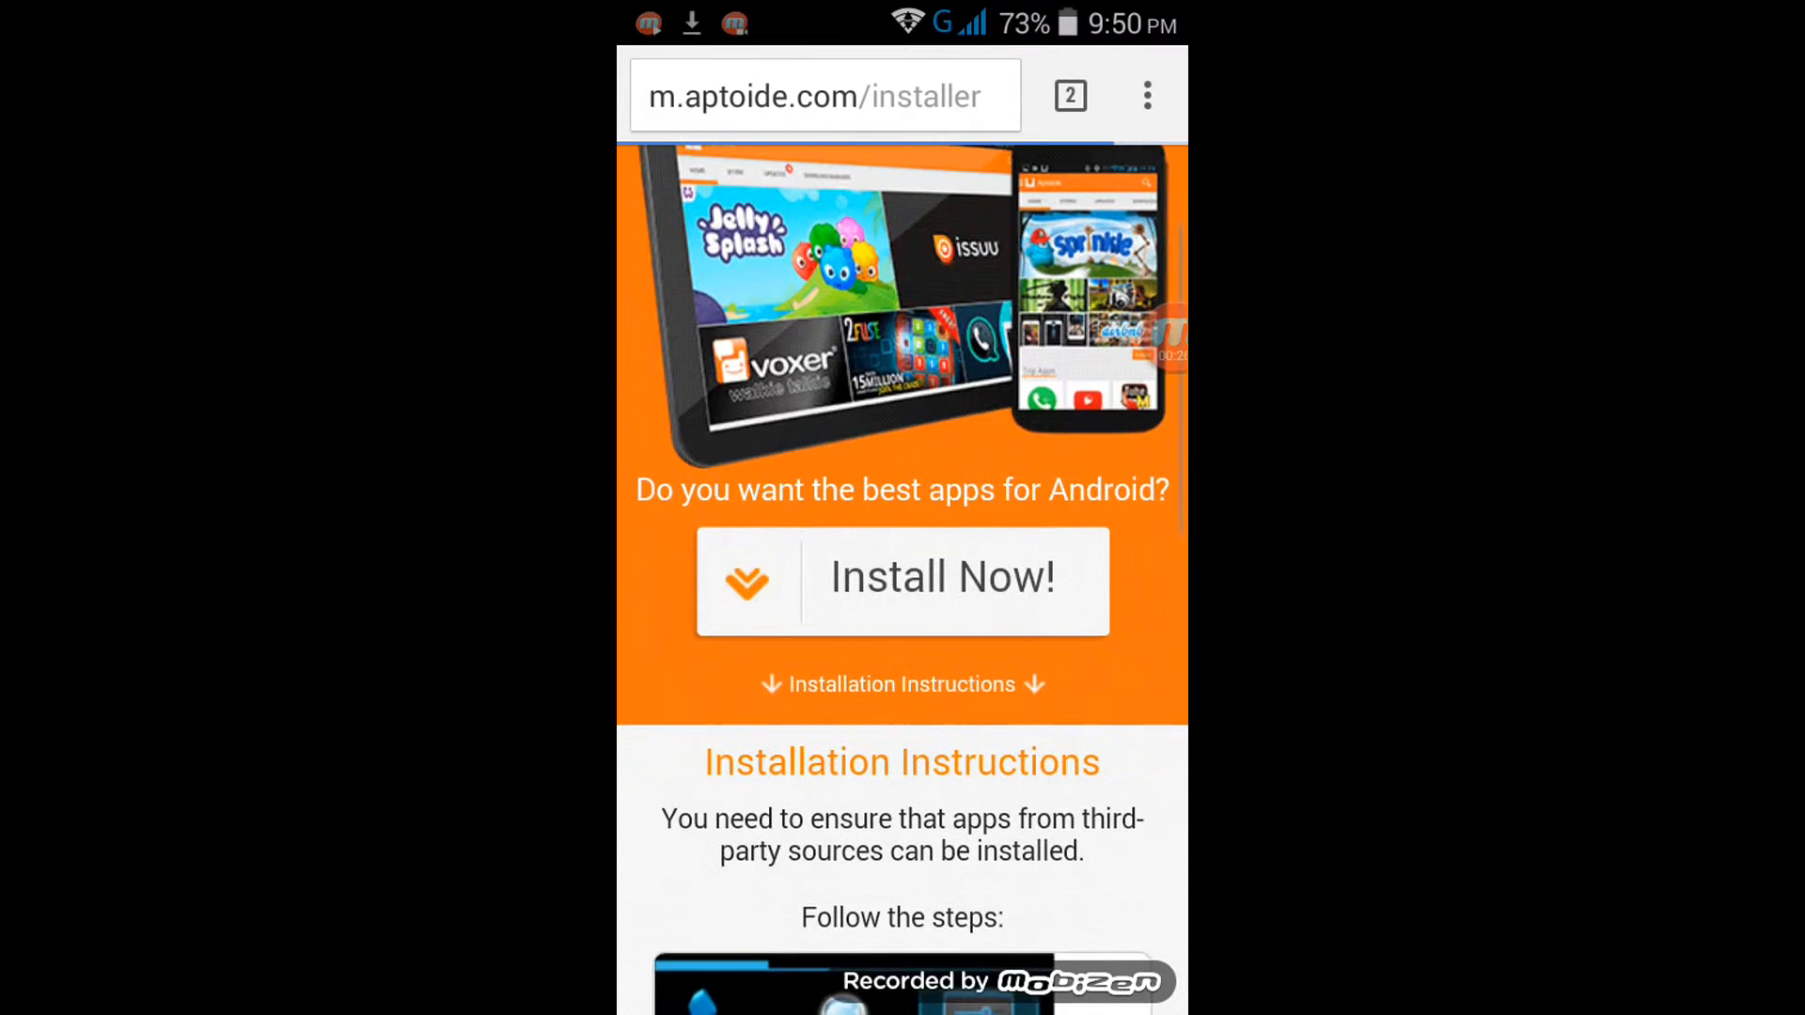
Step: Scroll the Aptoide page and download the APK via Install Now, reaching the Android install prompt
scroll("up", 3)
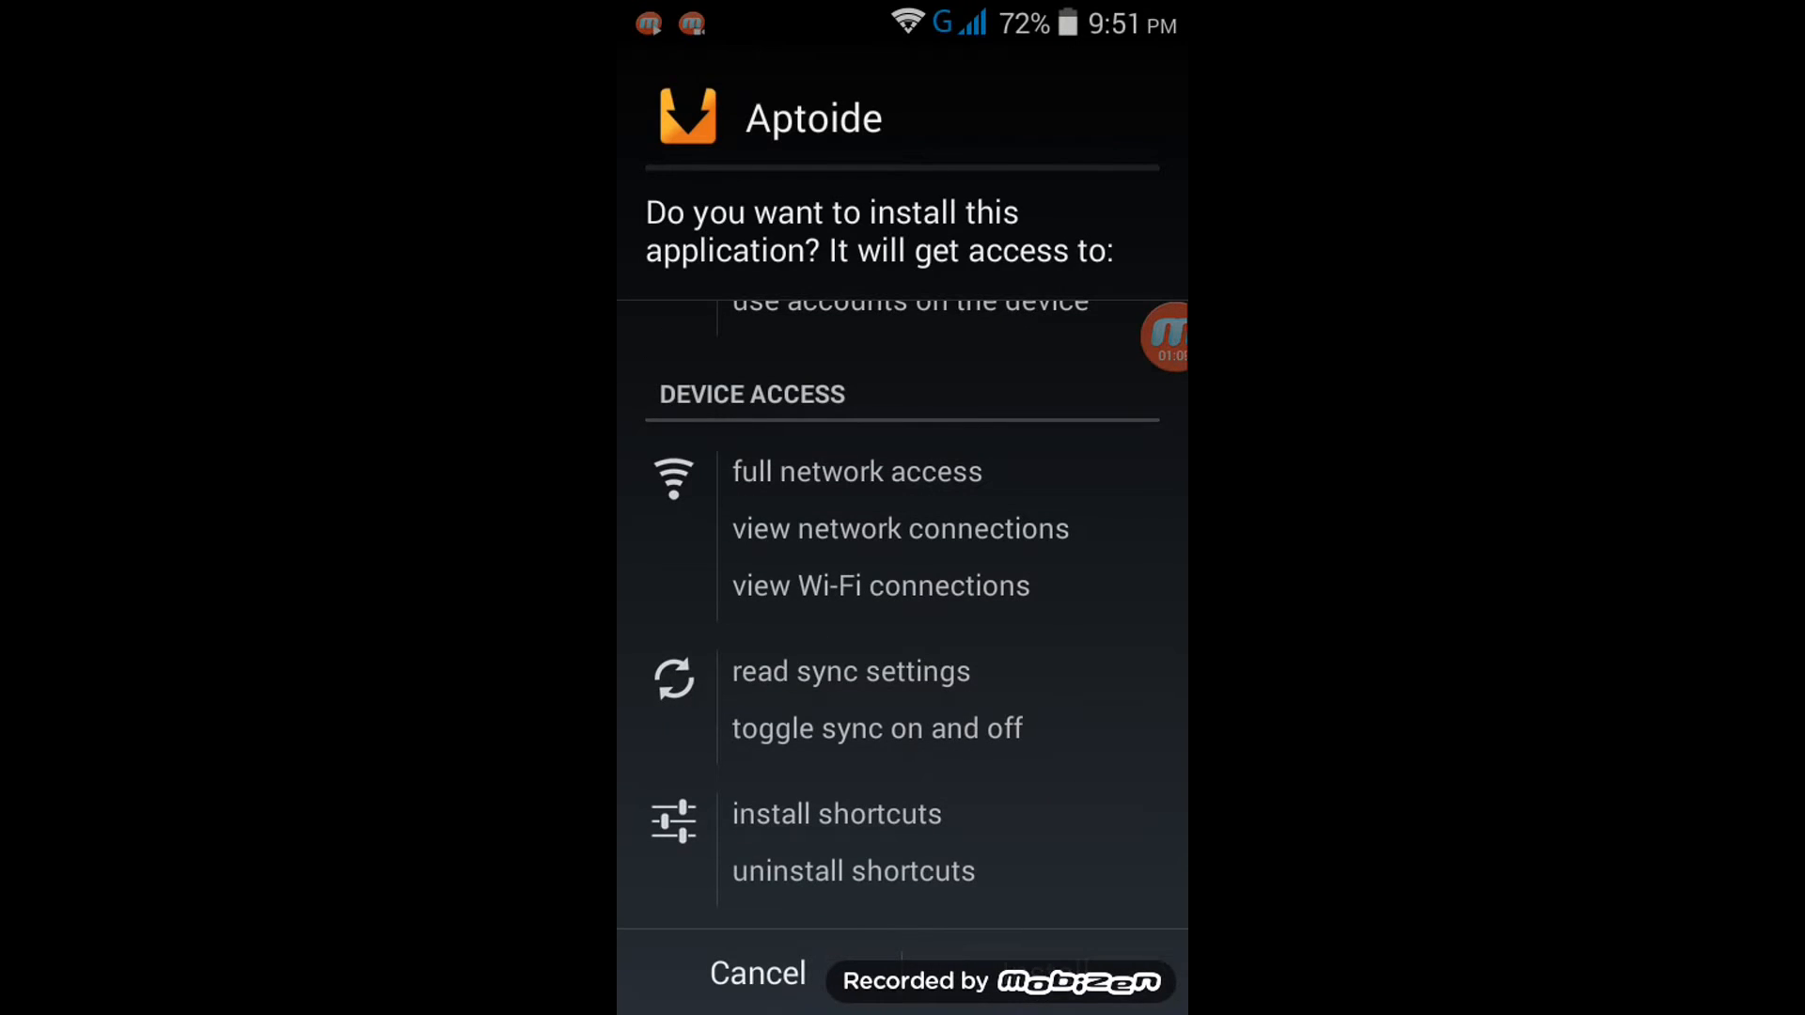
Step: Confirm Install in the package installer so Aptoide gets installed
left_click(1036, 972)
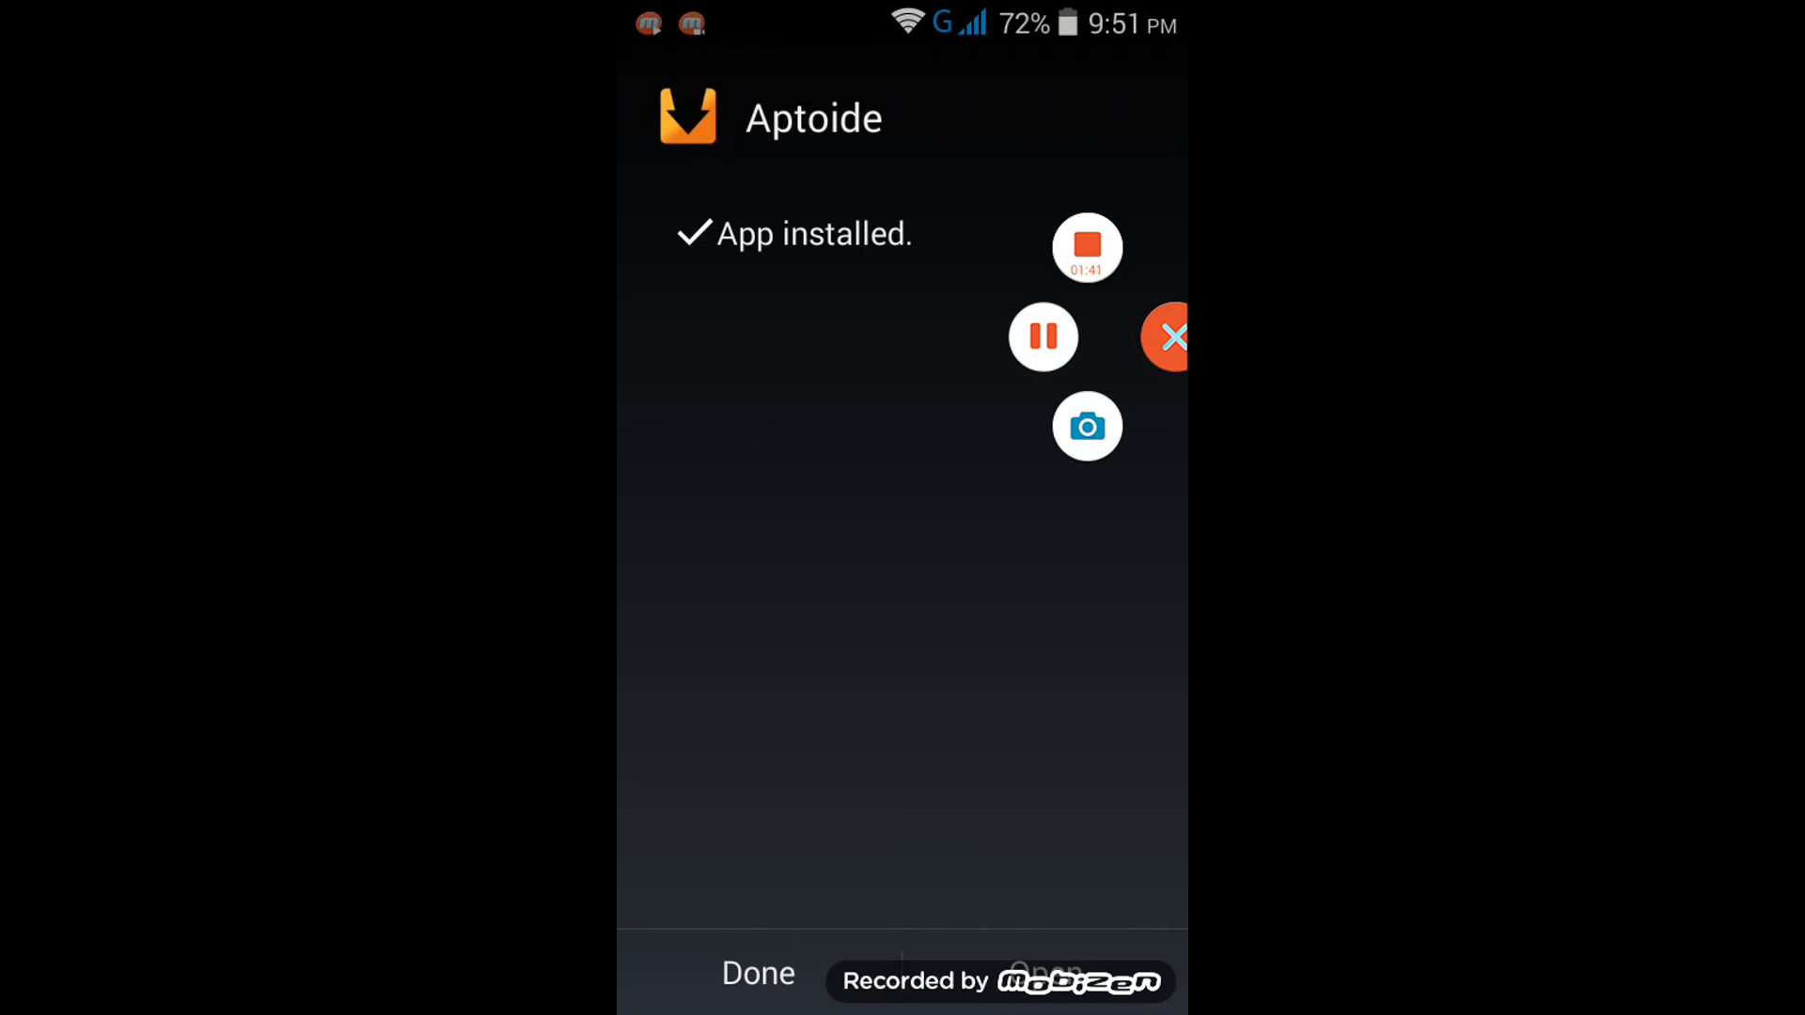
Step: Launch the newly installed Aptoide from the App installed screen
left_click(1043, 337)
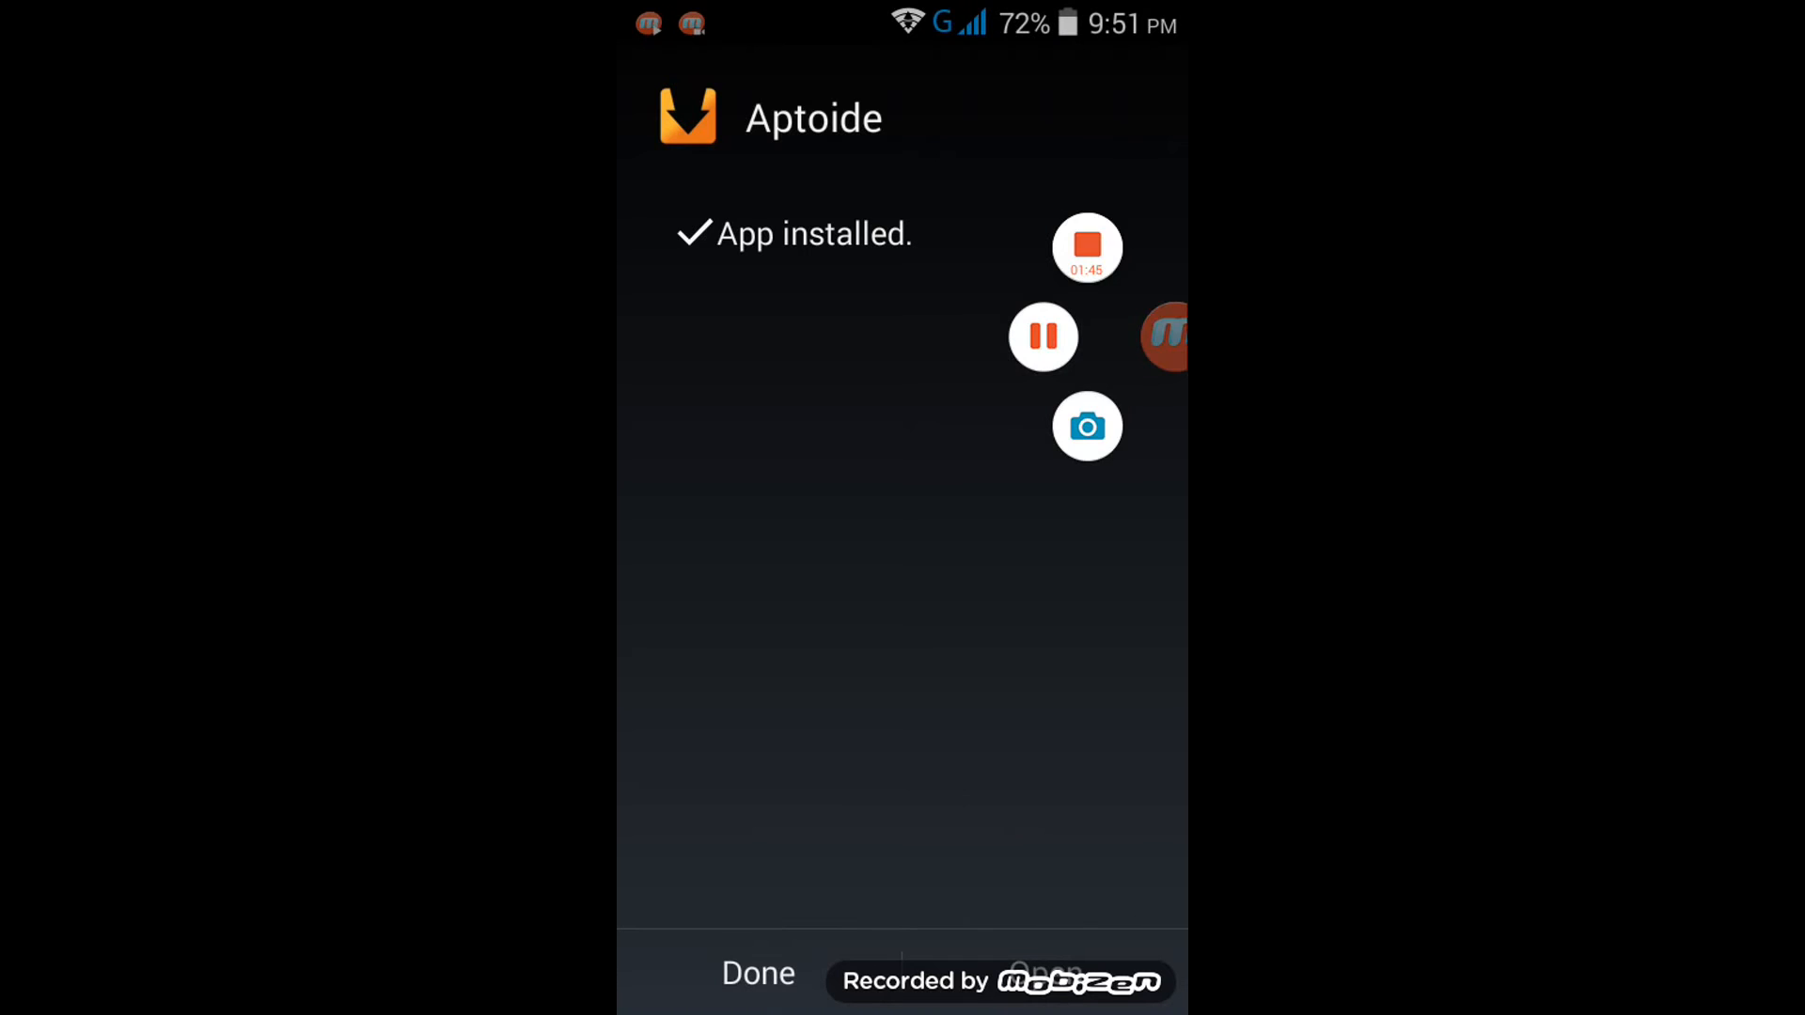
left_click(1168, 337)
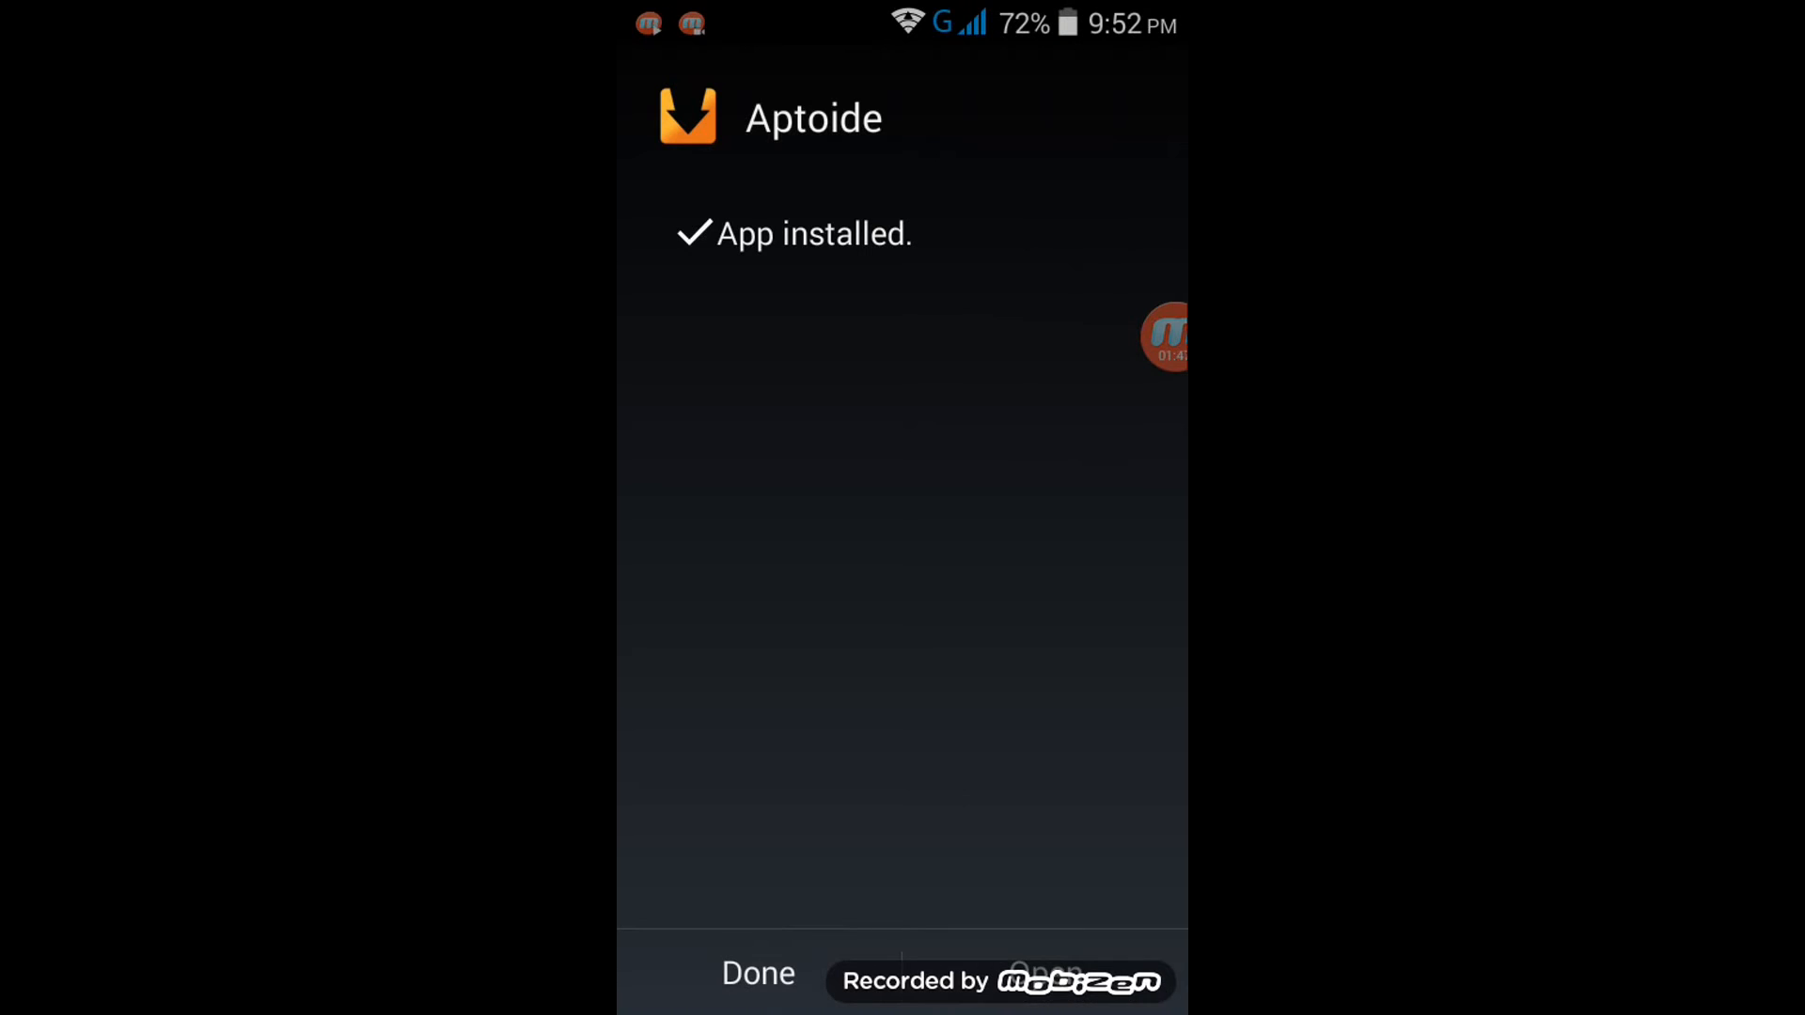
left_click(1042, 972)
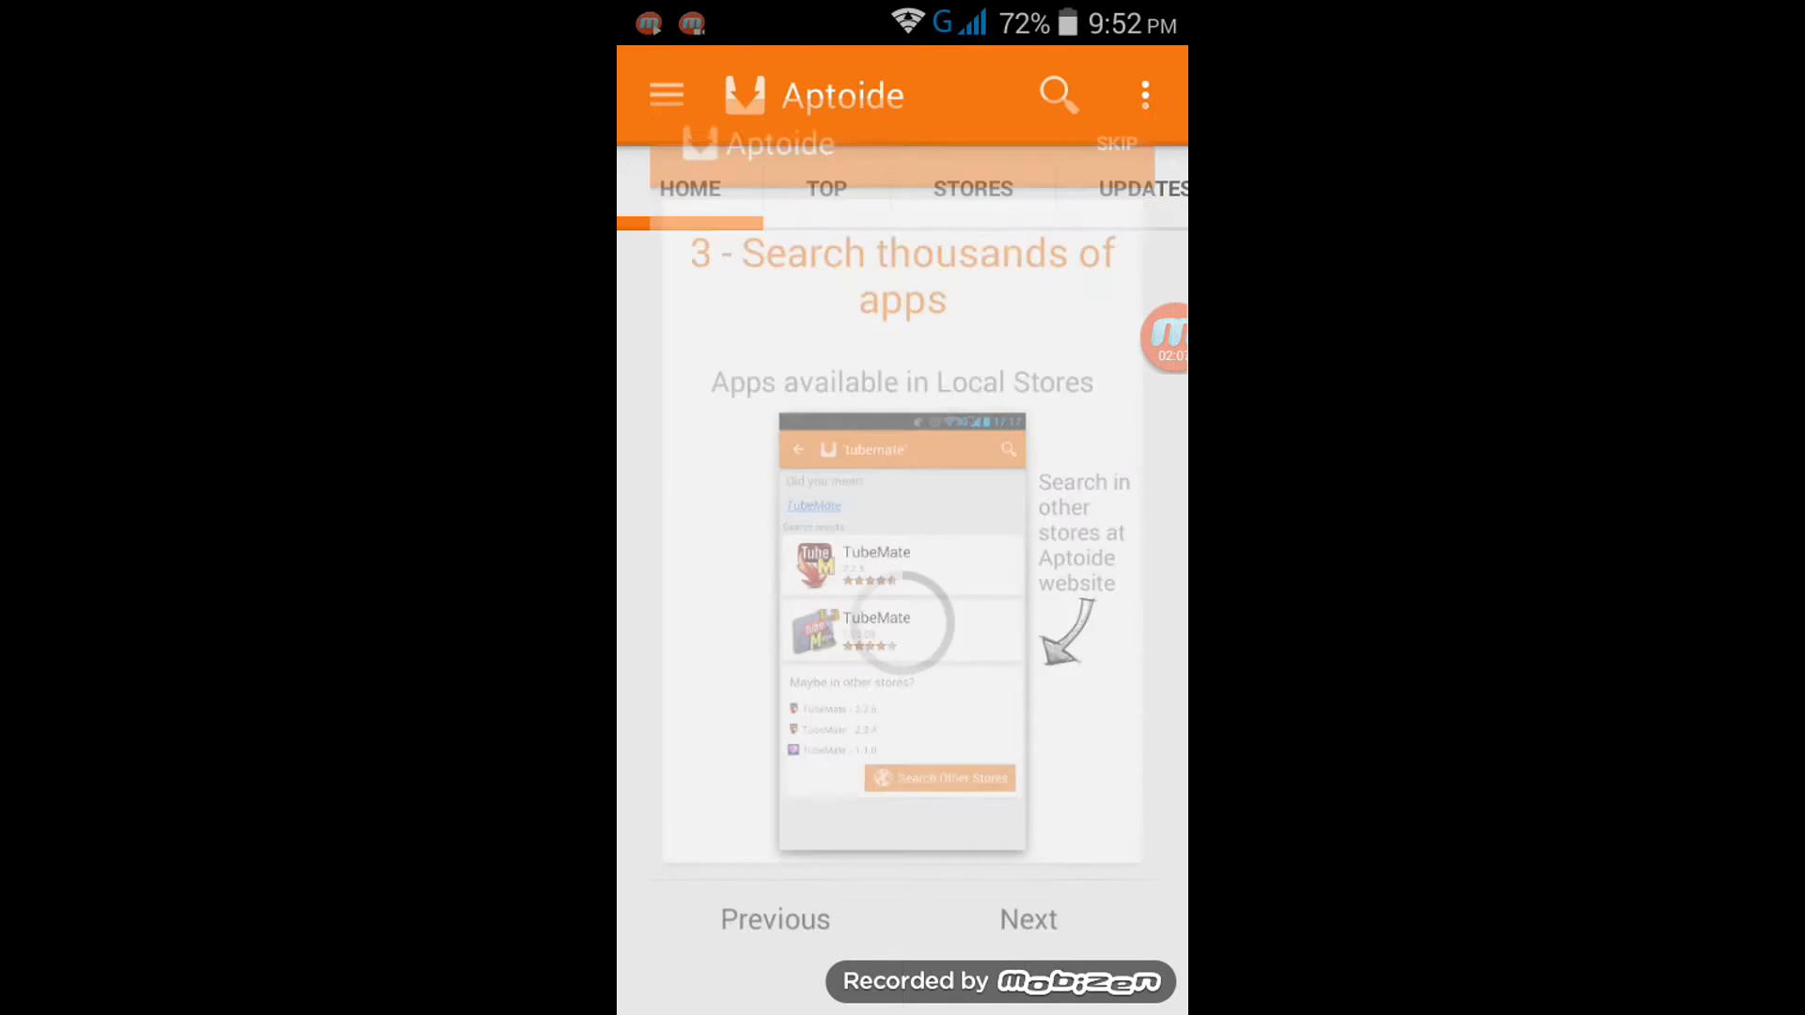
Step: Skip Aptoide's introductory tutorial and bring up the app search box
left_click(1115, 143)
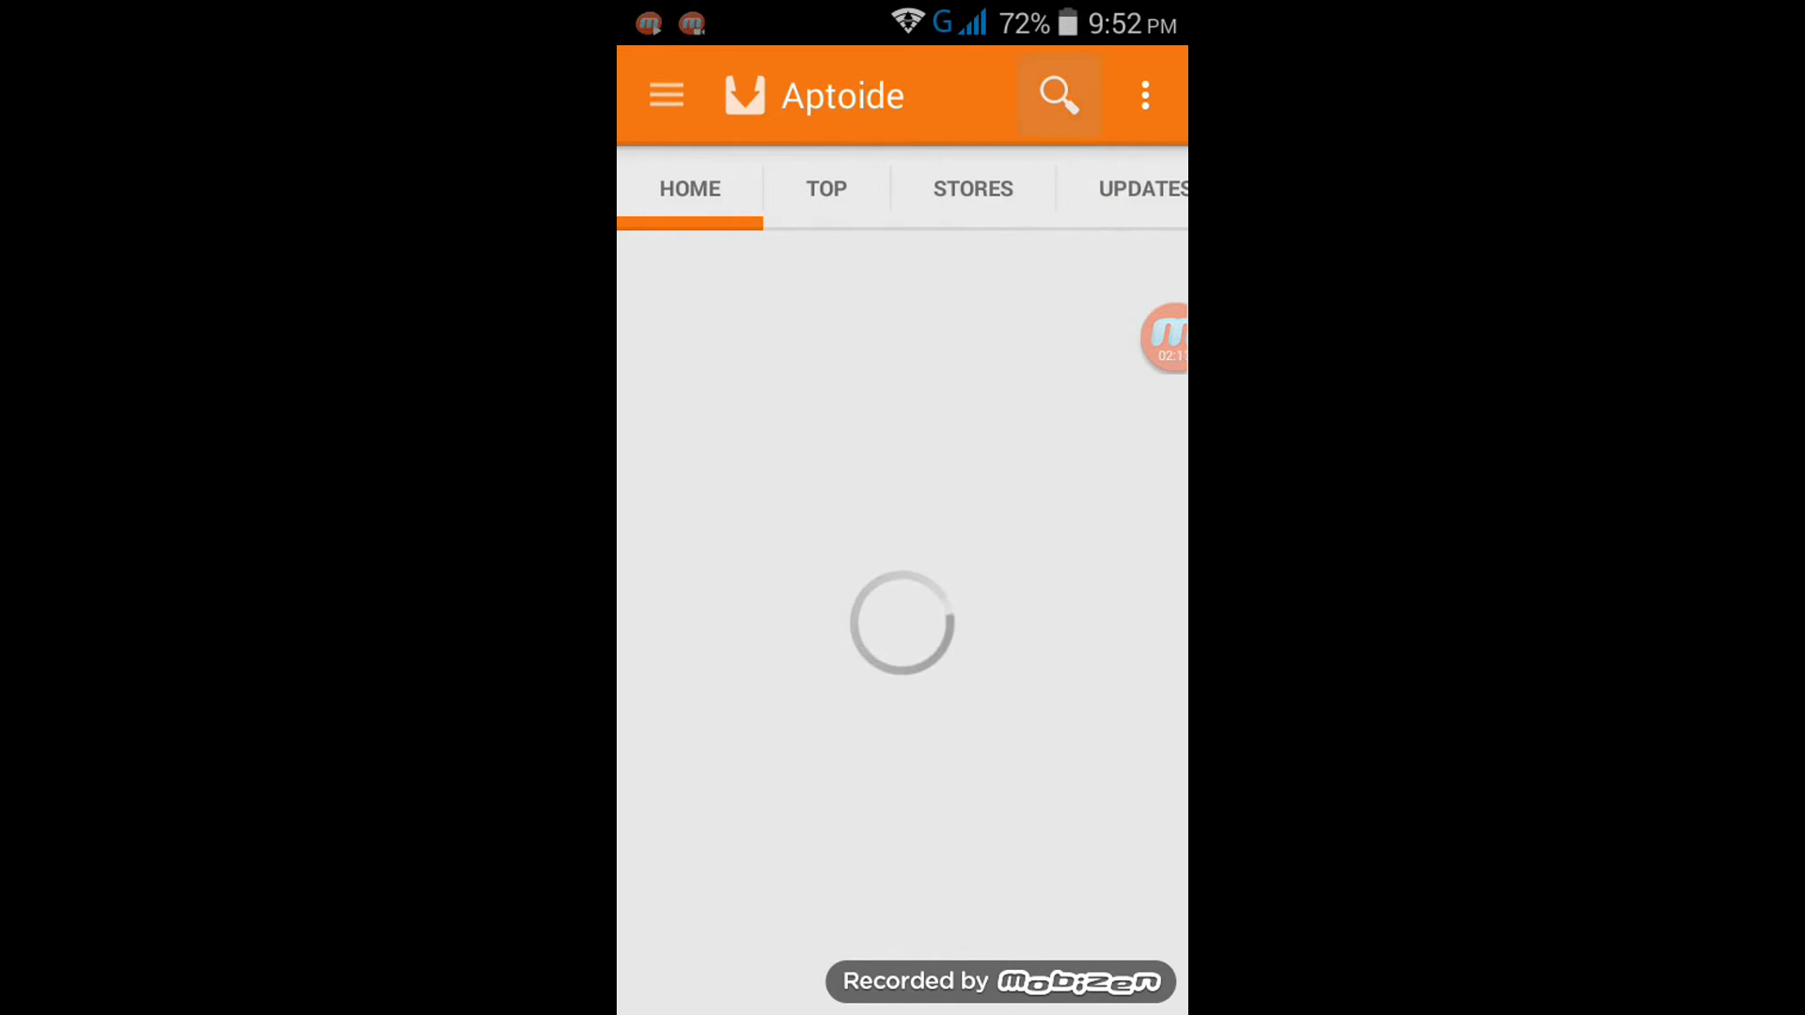
left_click(1057, 94)
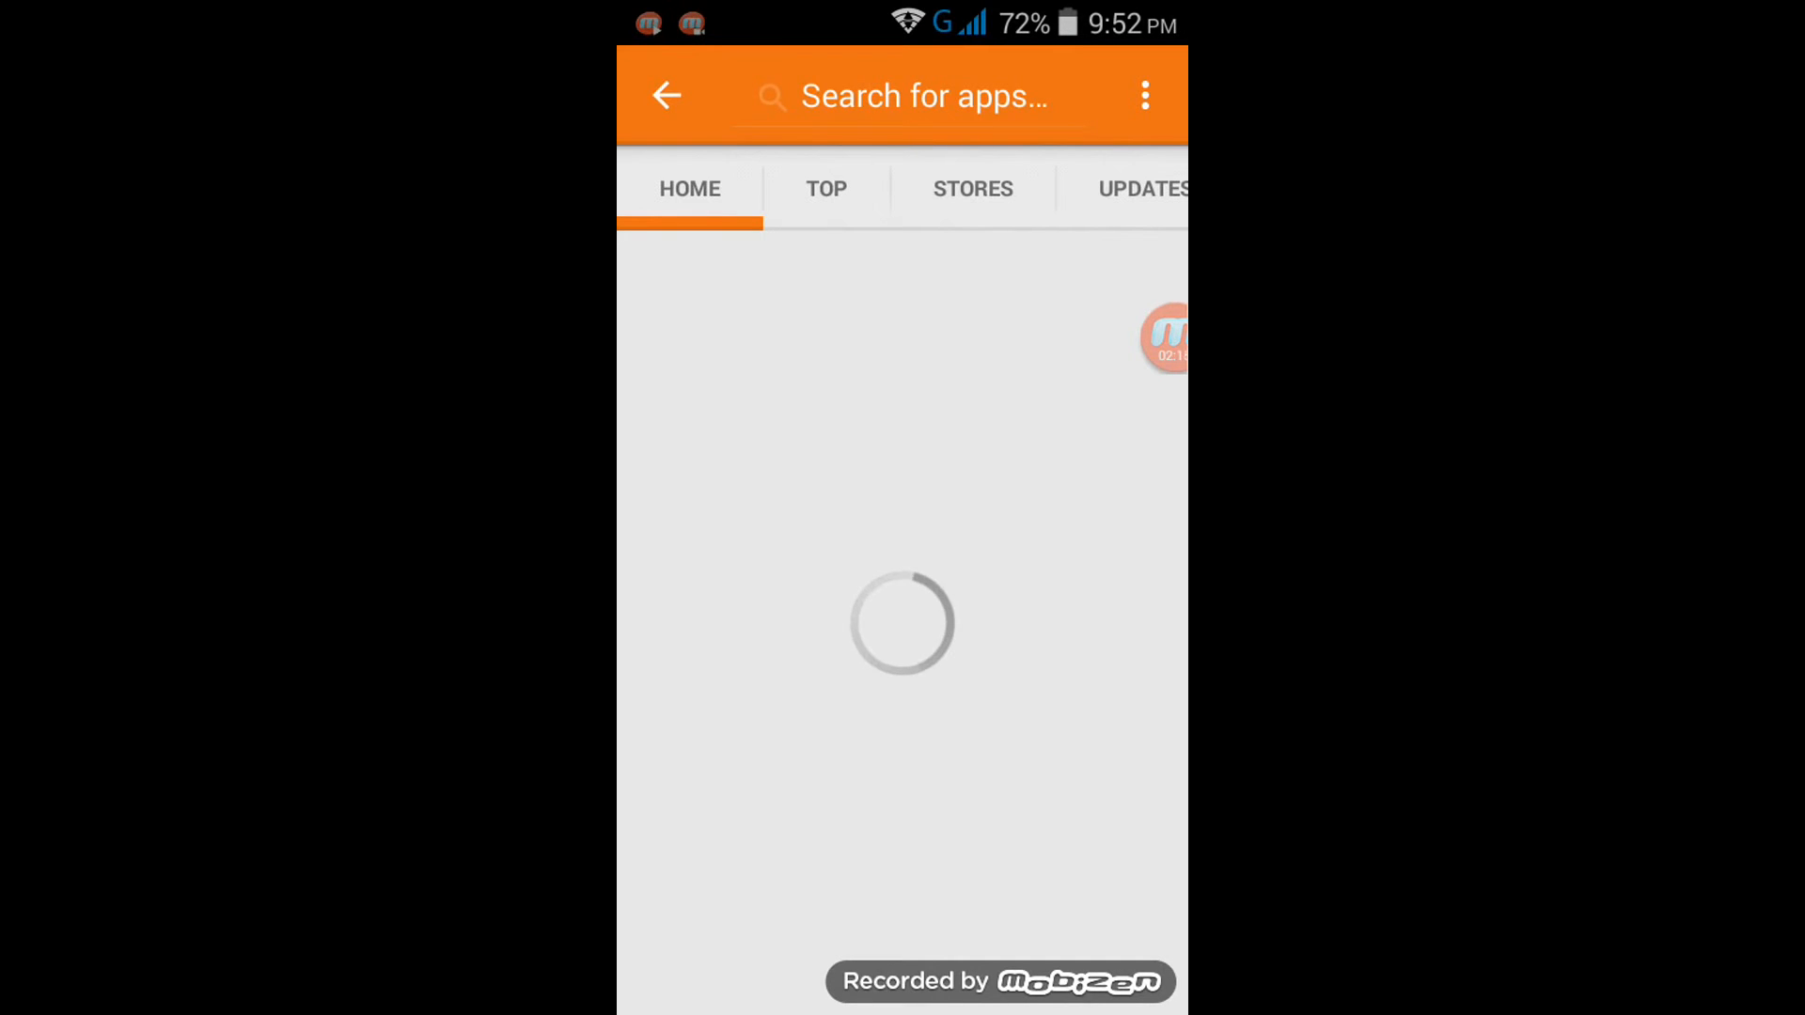
Step: Search Aptoide for 'play store', listing Google Play Store 5.9.12 first
left_click(927, 96)
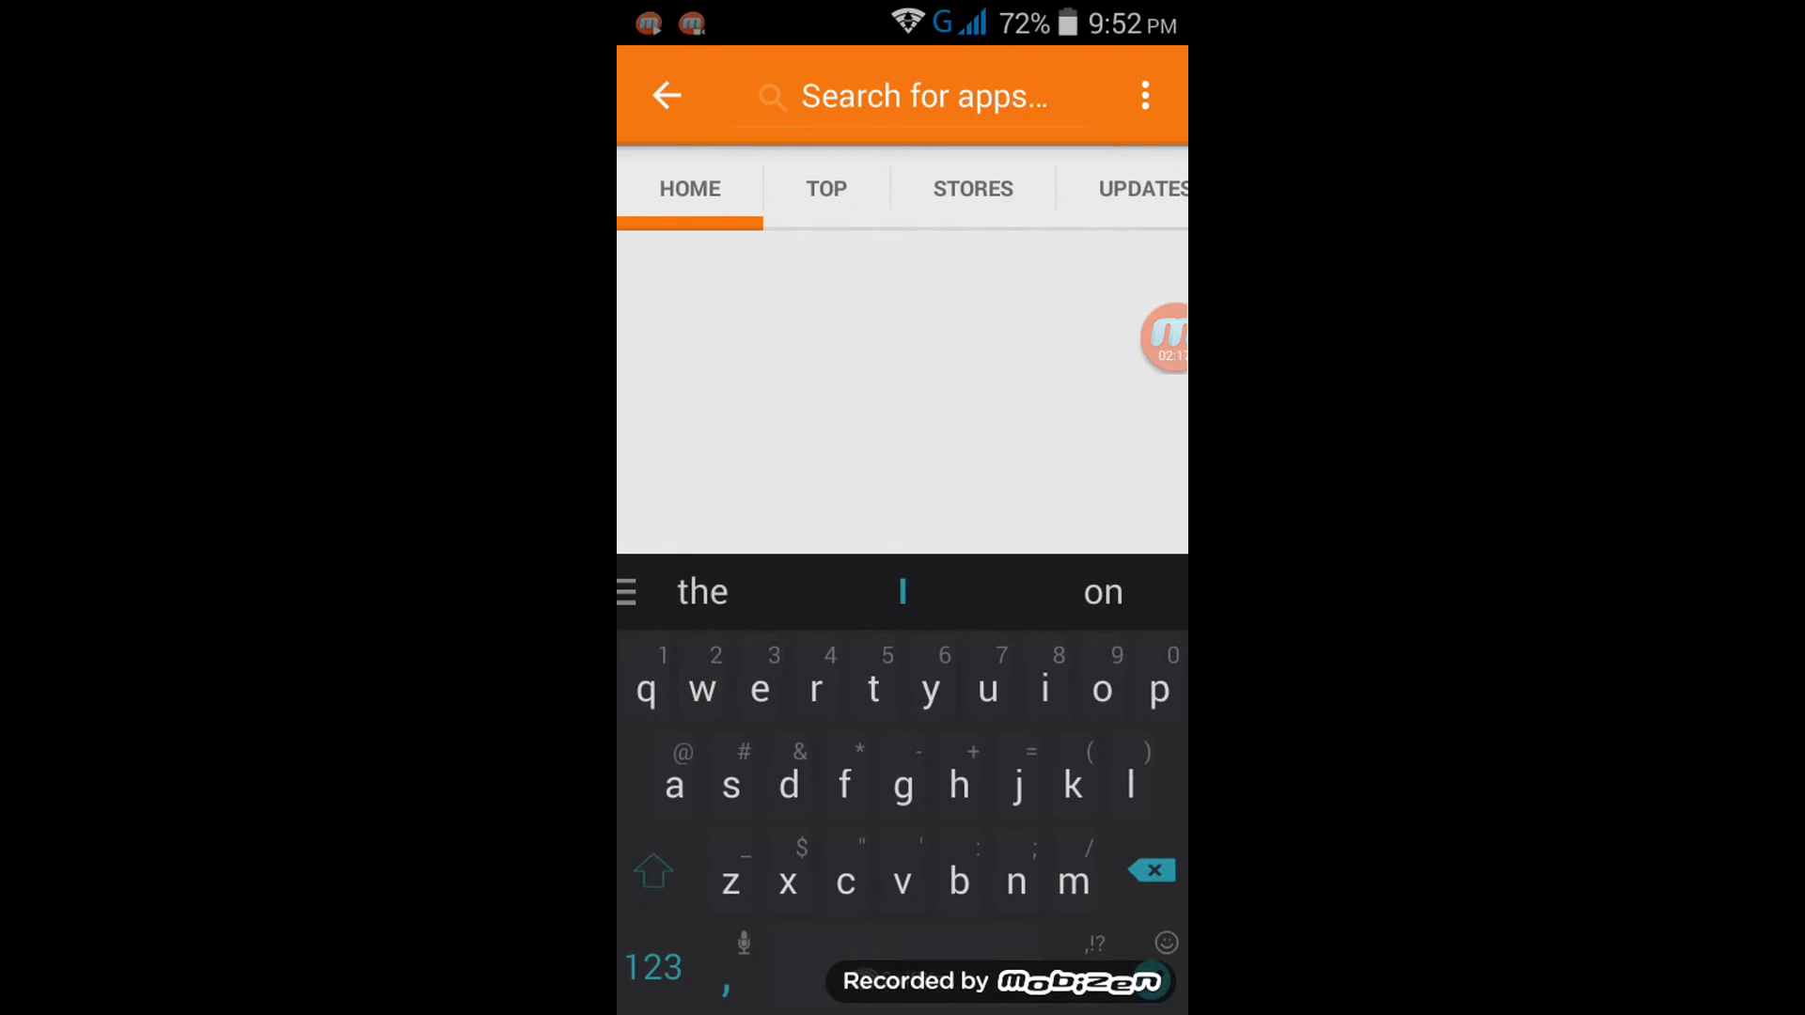
type("play s")
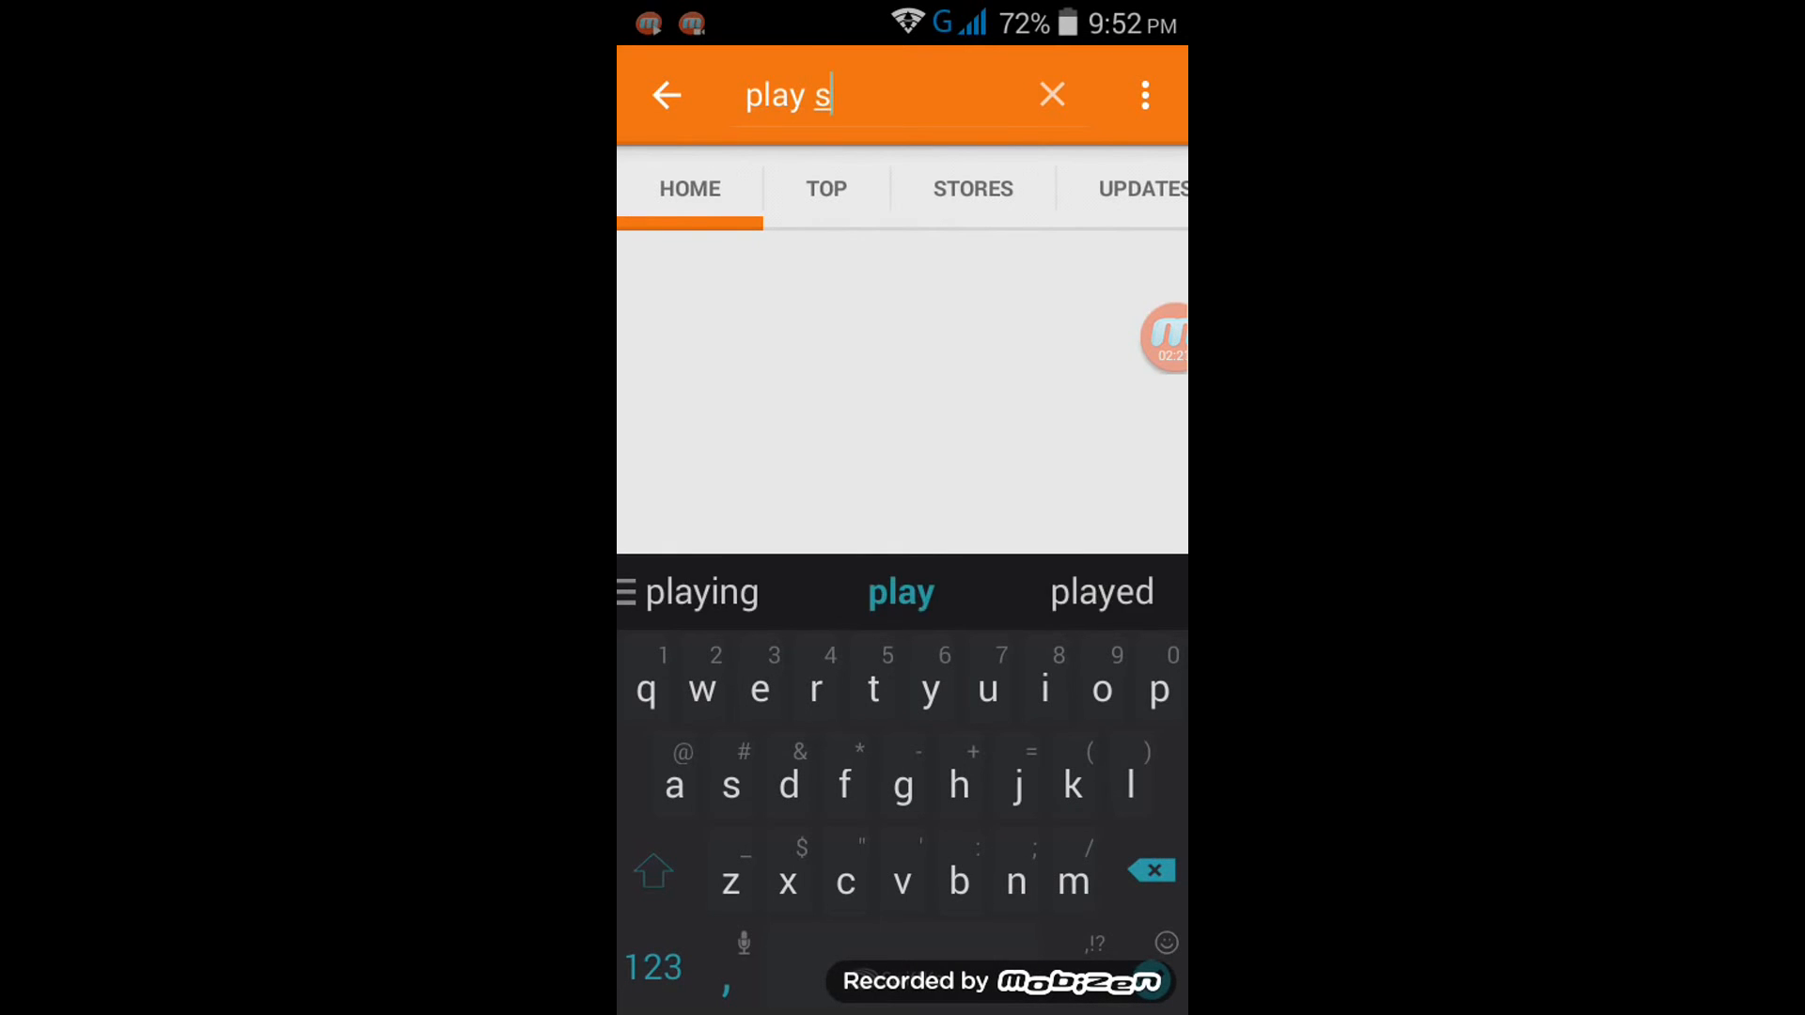
type("tore'")
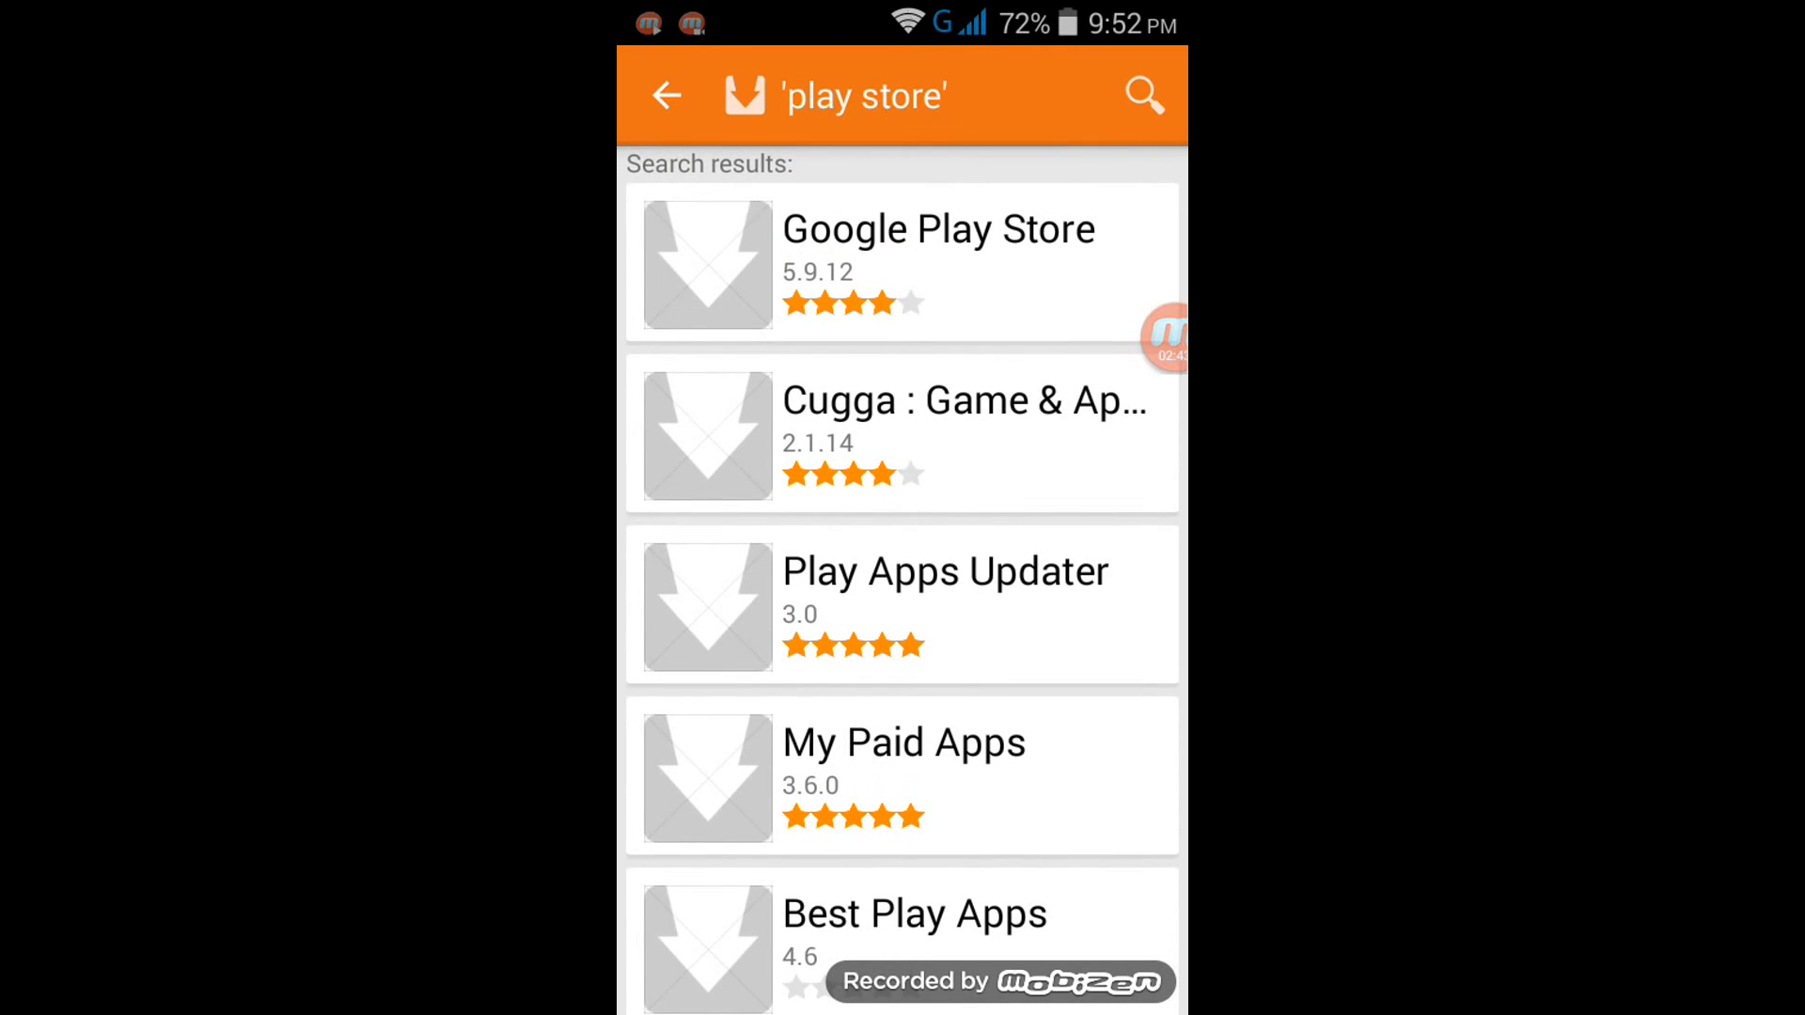
Step: Start downloading the Google Play Store 5.9.12 update from its Aptoide page
scroll("down", 3)
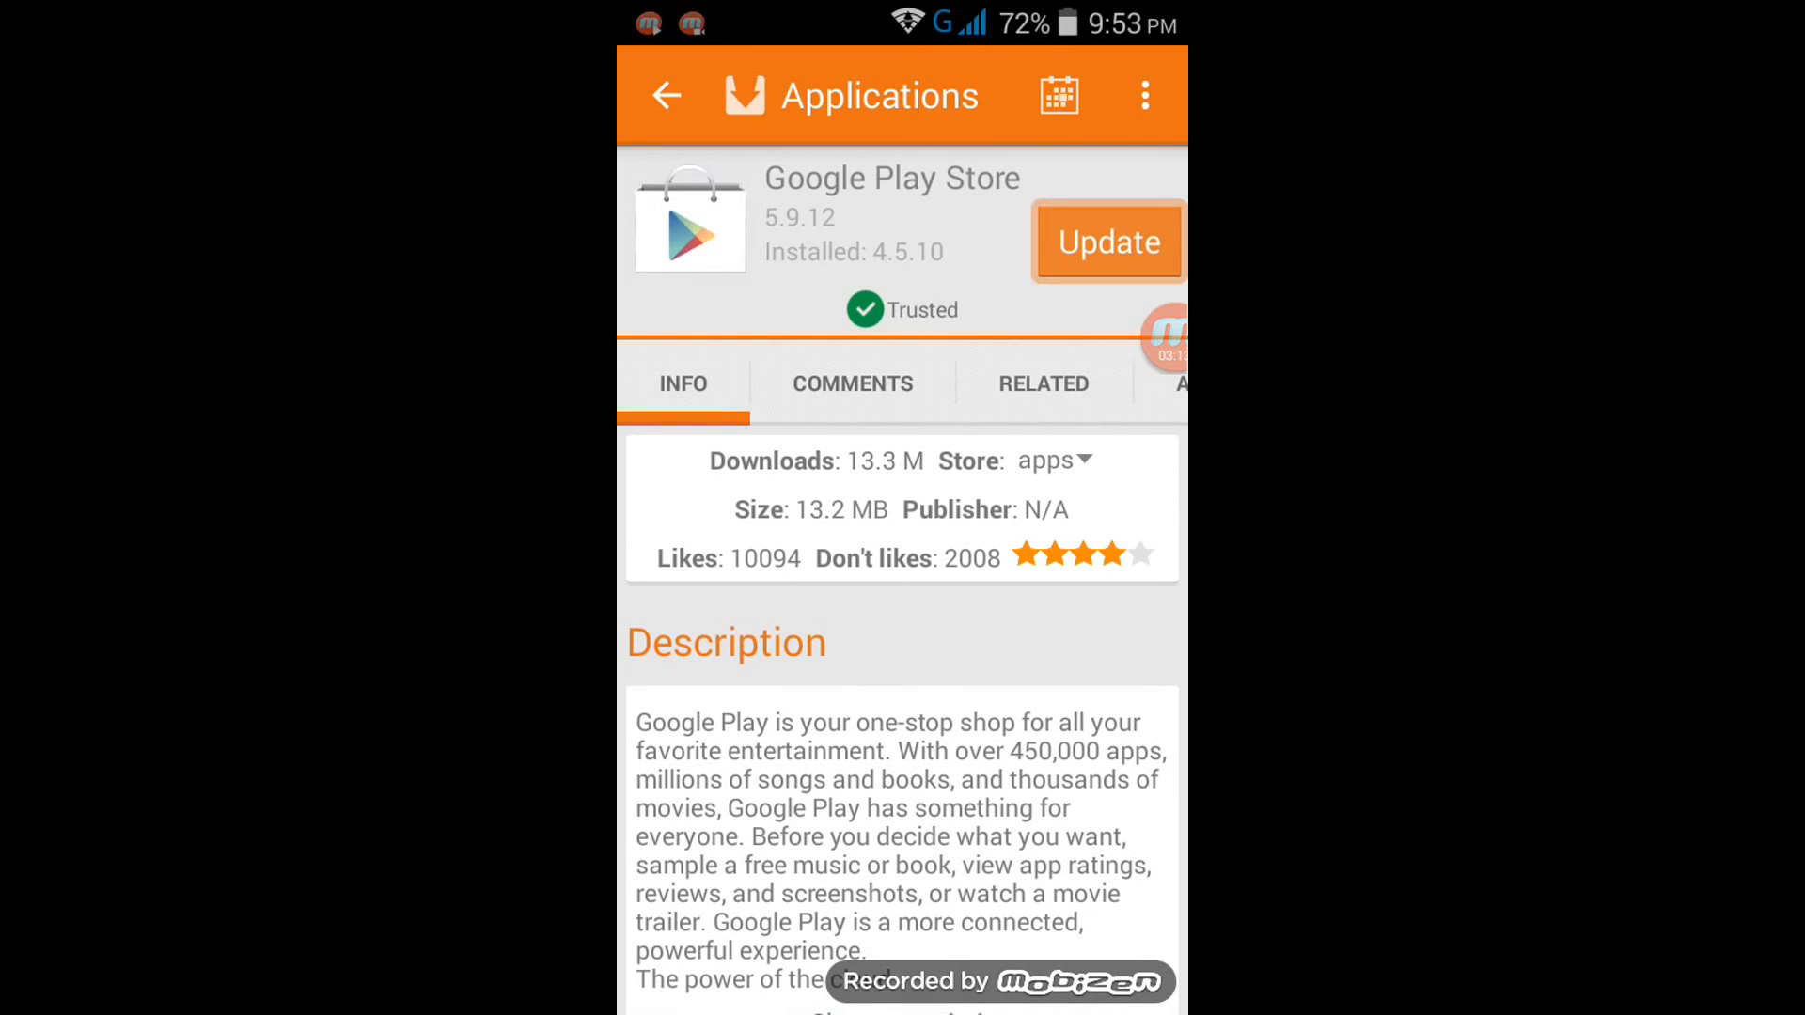
left_click(1105, 243)
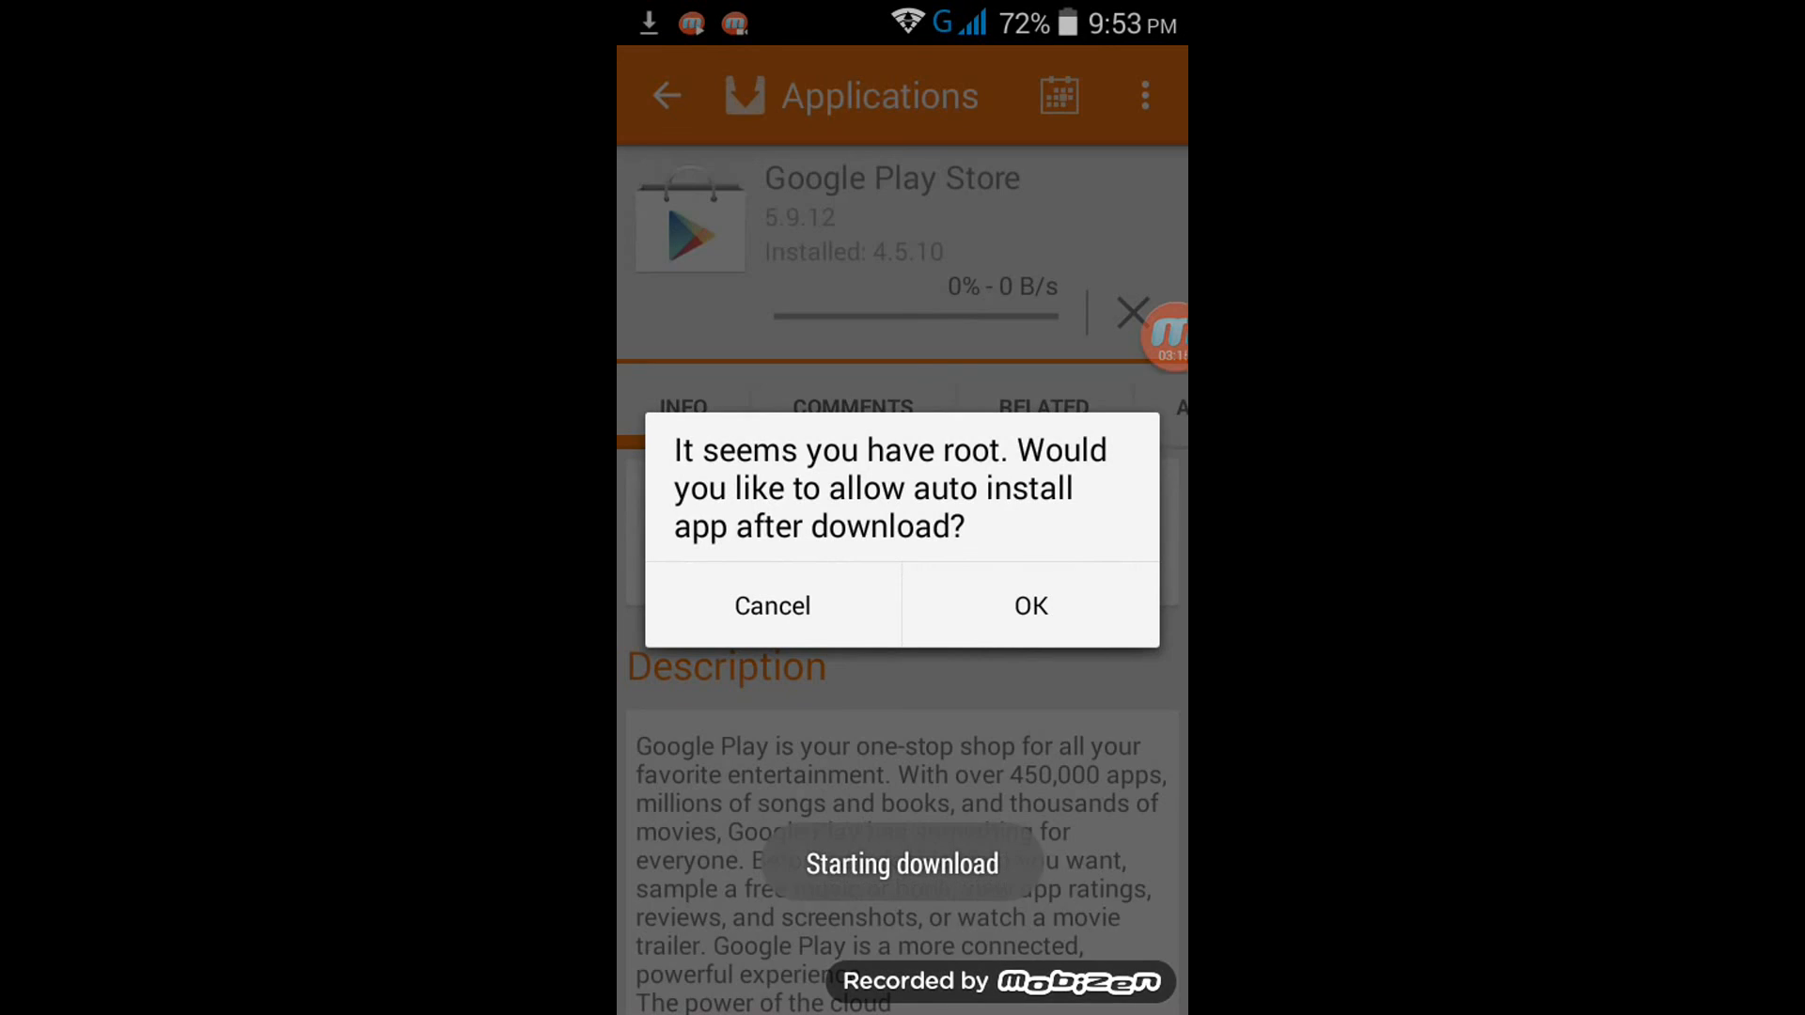